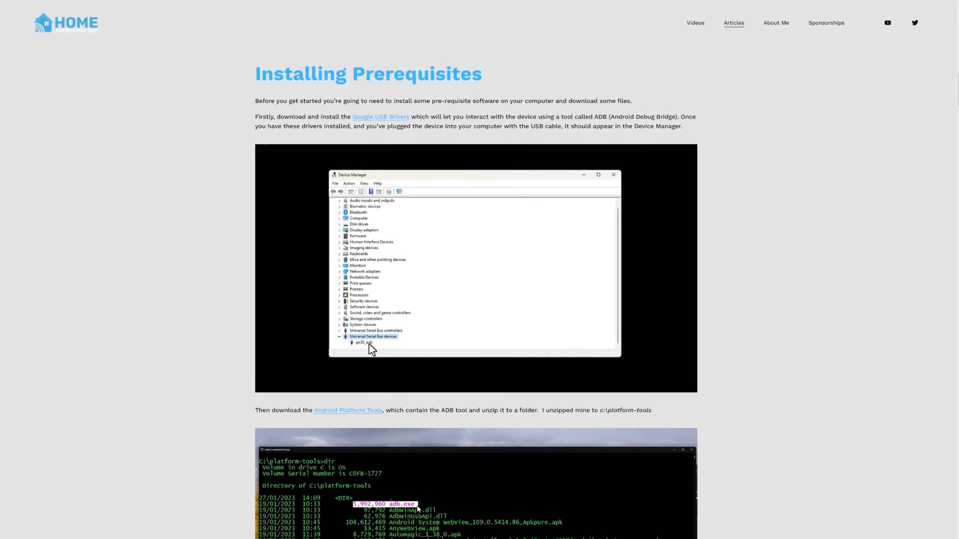
- Locate px30_evb under Universal Serial Bus devices and show its Details in the Properties dialog
scroll("up", 3)
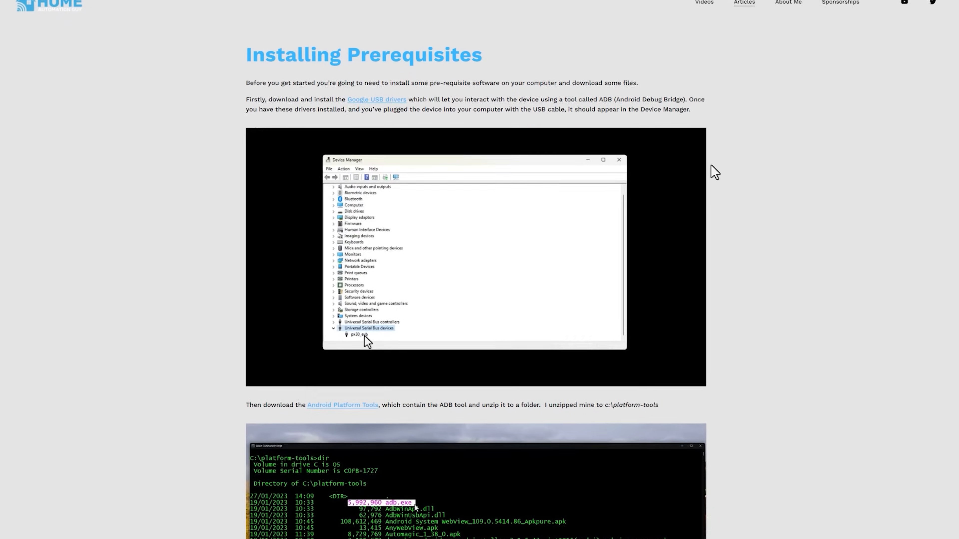
scroll("up", 3)
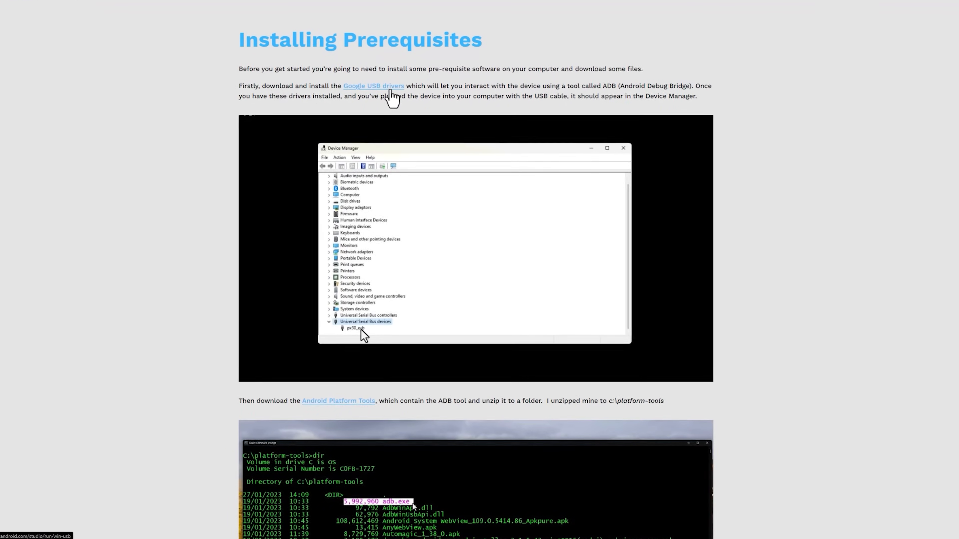
scroll("up", 3)
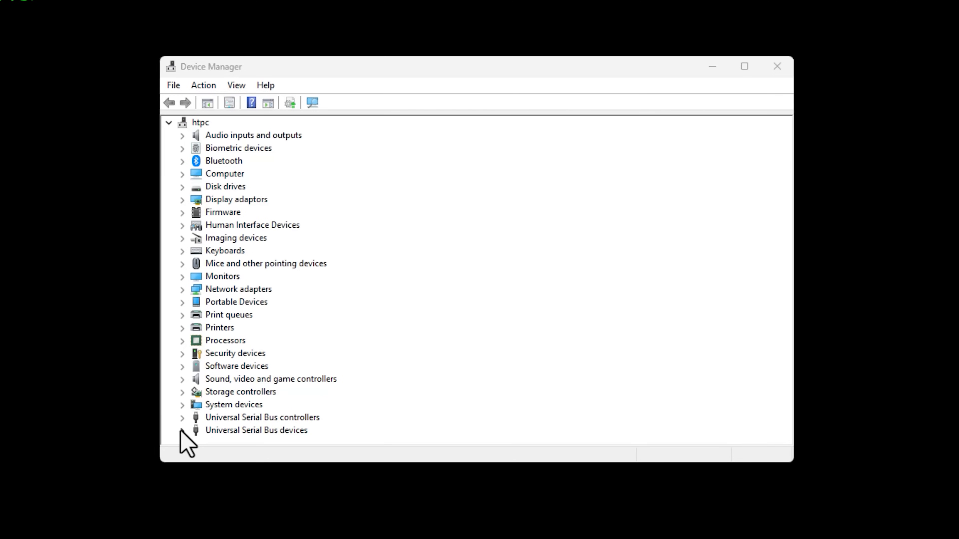
left_click(182, 417)
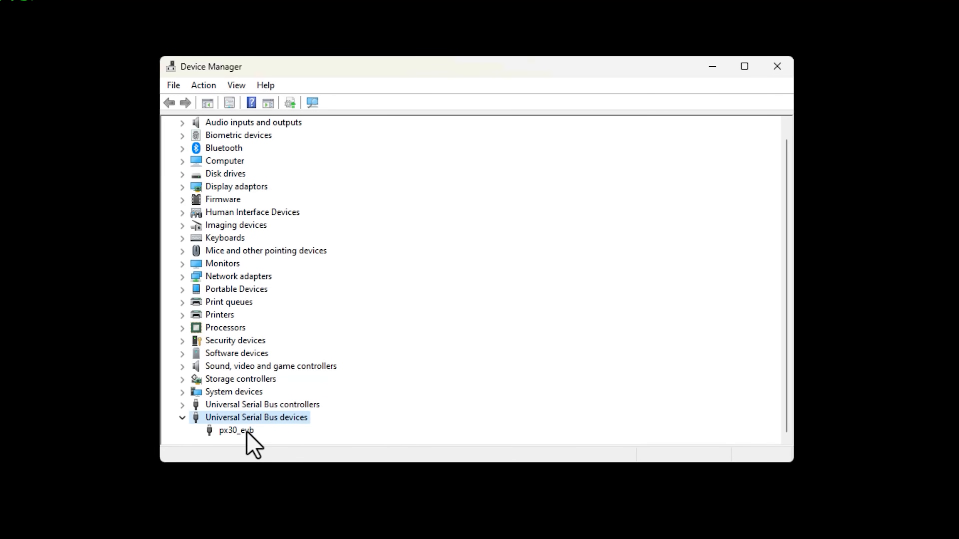
double_click(236, 430)
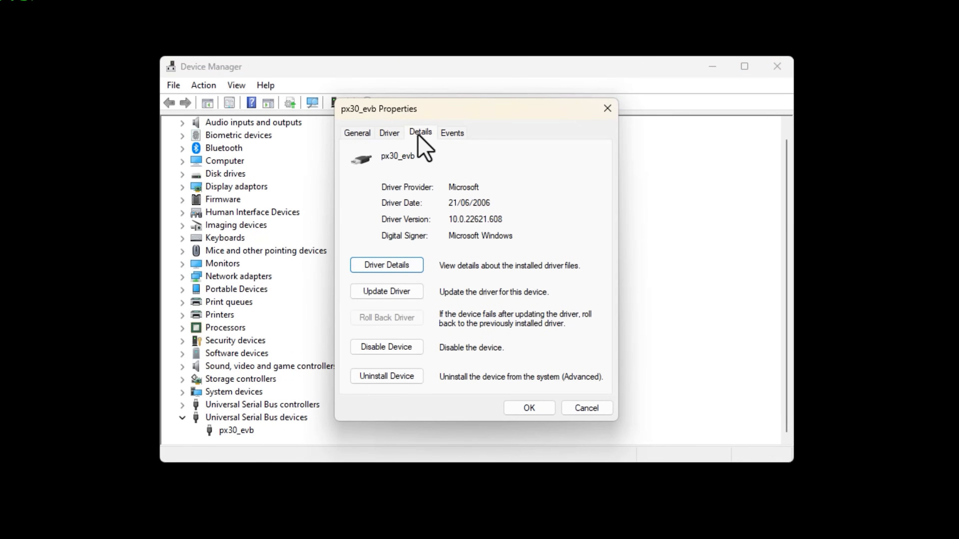
left_click(420, 132)
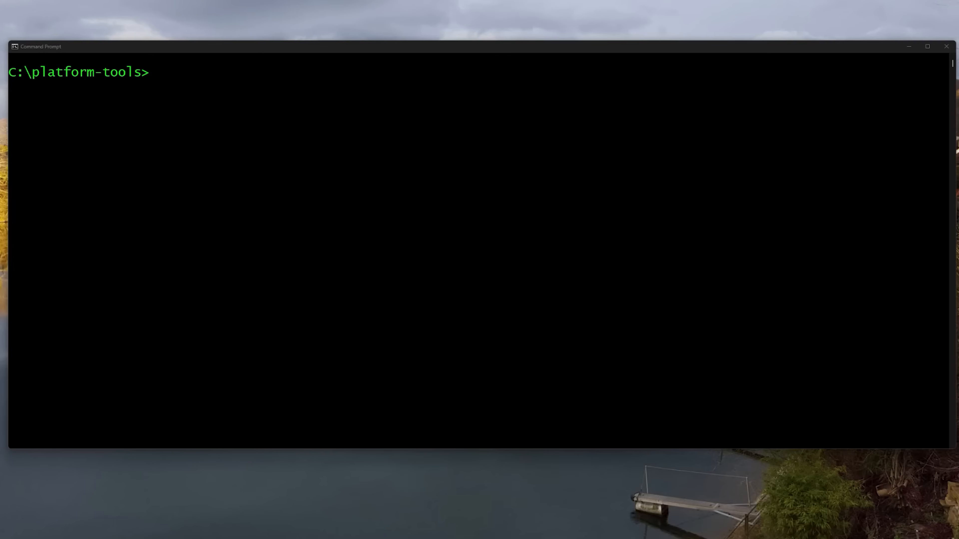
- List C:\platform-tools with dir, then run adb devices -l to confirm px30_evb is attached
type("dir")
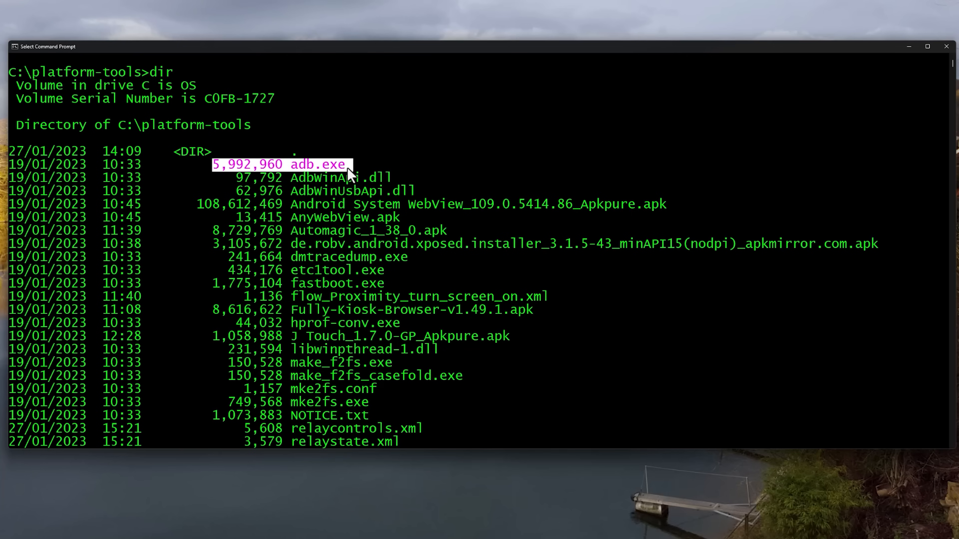
scroll("down", 3)
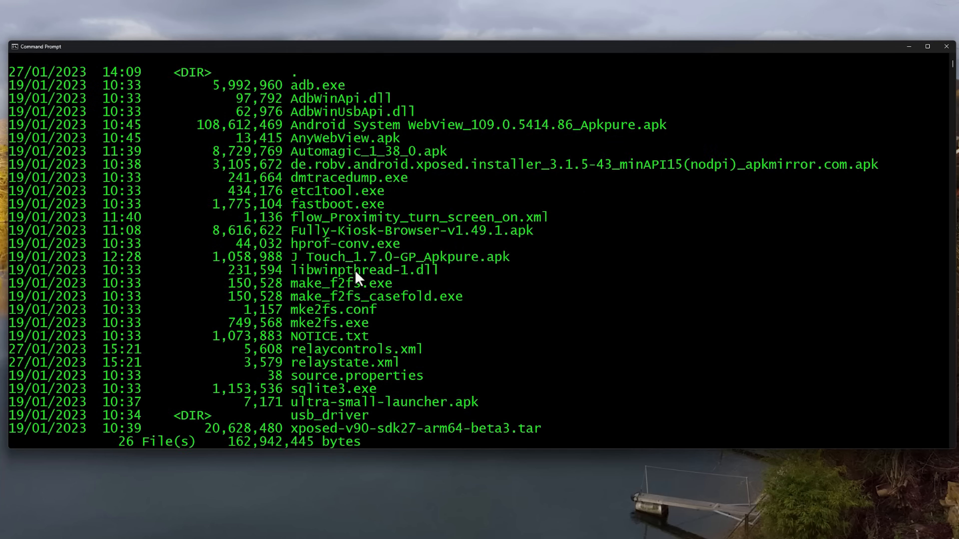
type("ad")
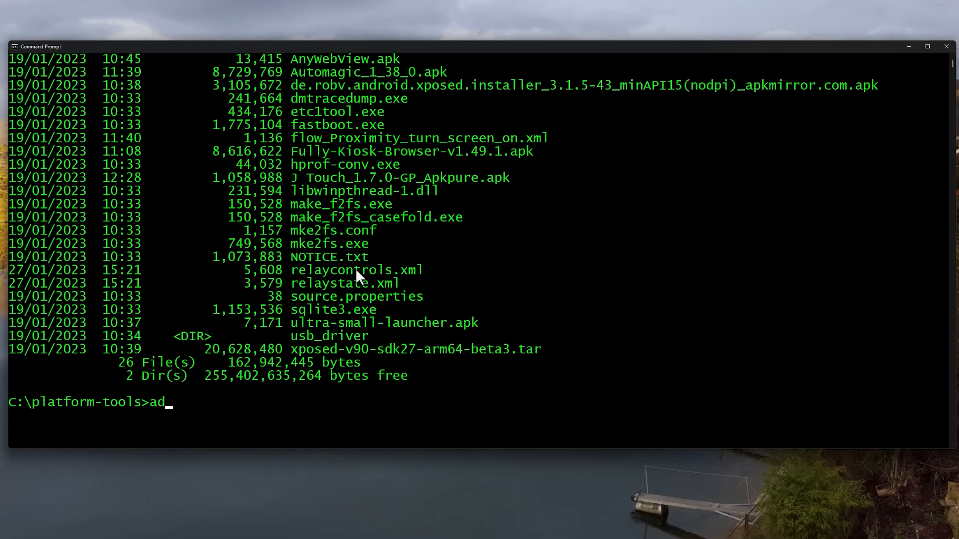
type("b devices -l")
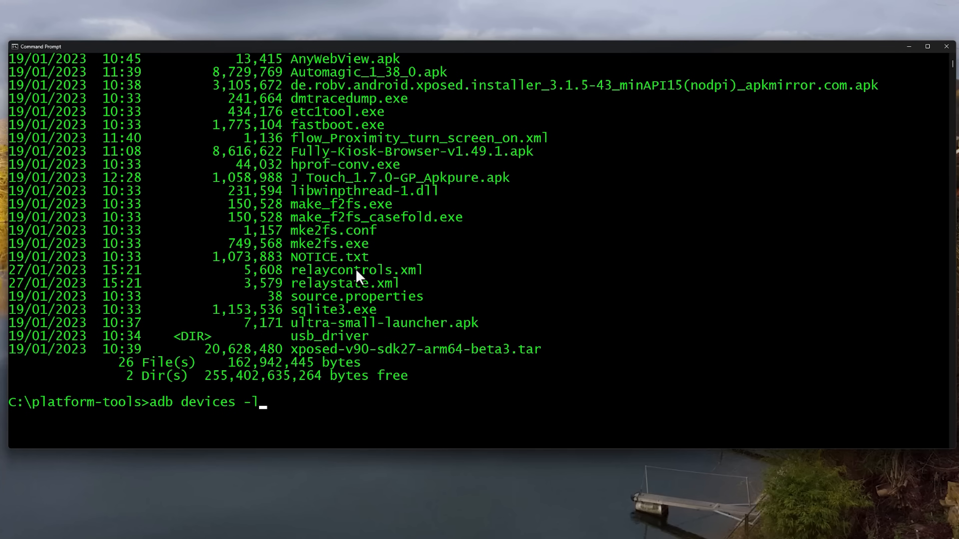
key("Return")
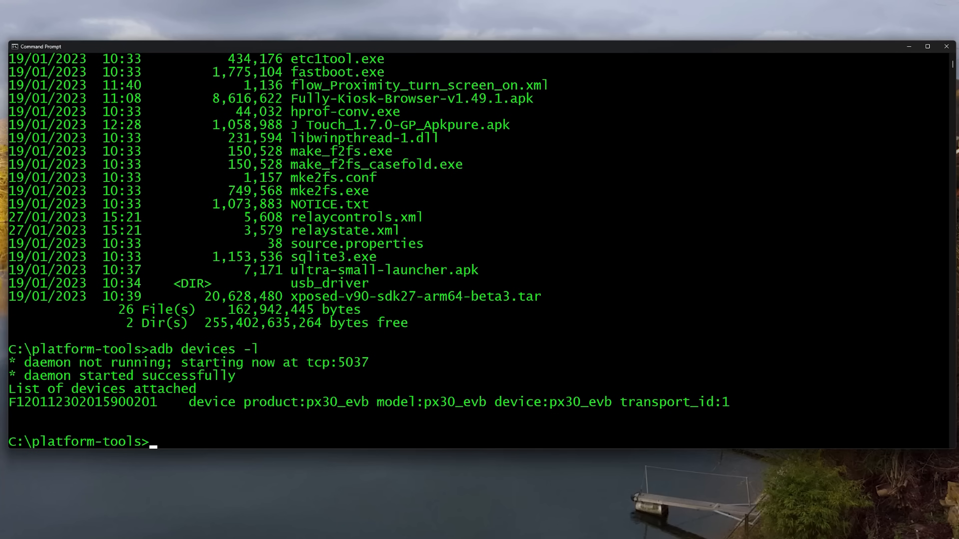
mouse_move(238, 445)
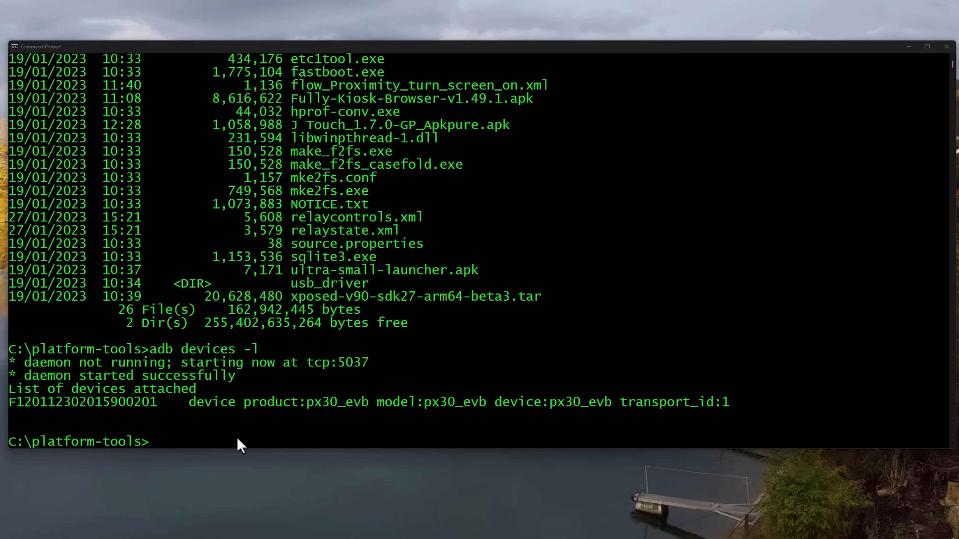
- Set persist.adb.tcp.port to 5555 via adb shell setprop and send the home key event
type("adb shell setprop persist.adb.tcp.port 5555")
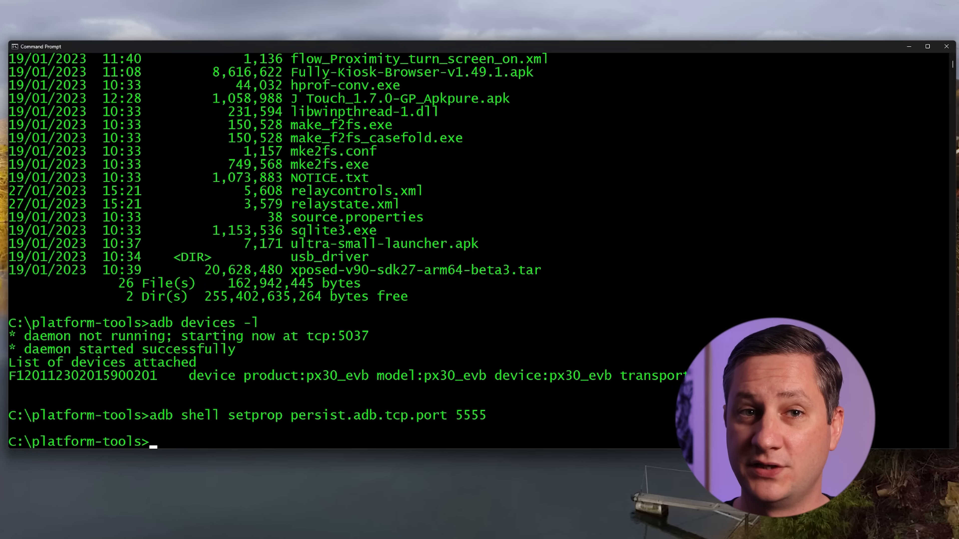
mouse_move(351, 449)
type("adb shell input keyevent 3")
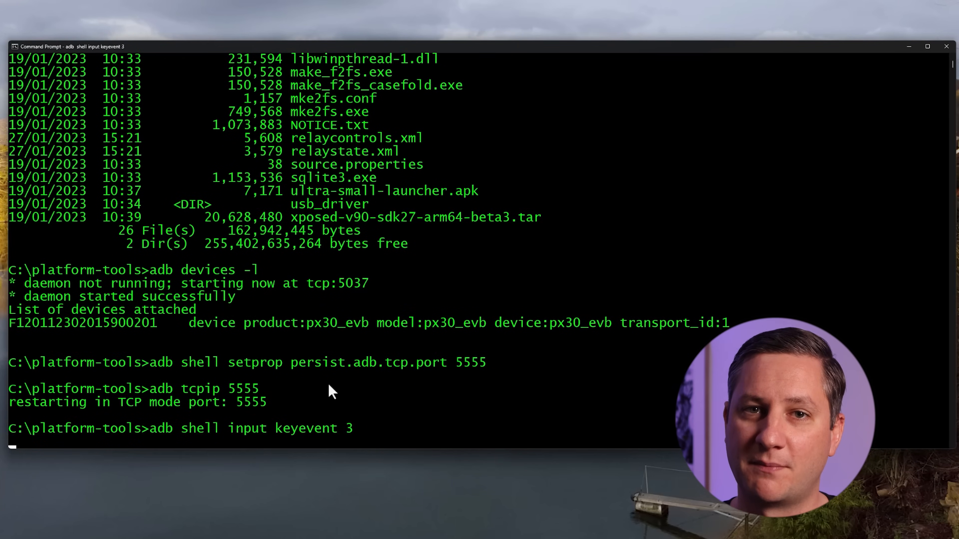
key("Return")
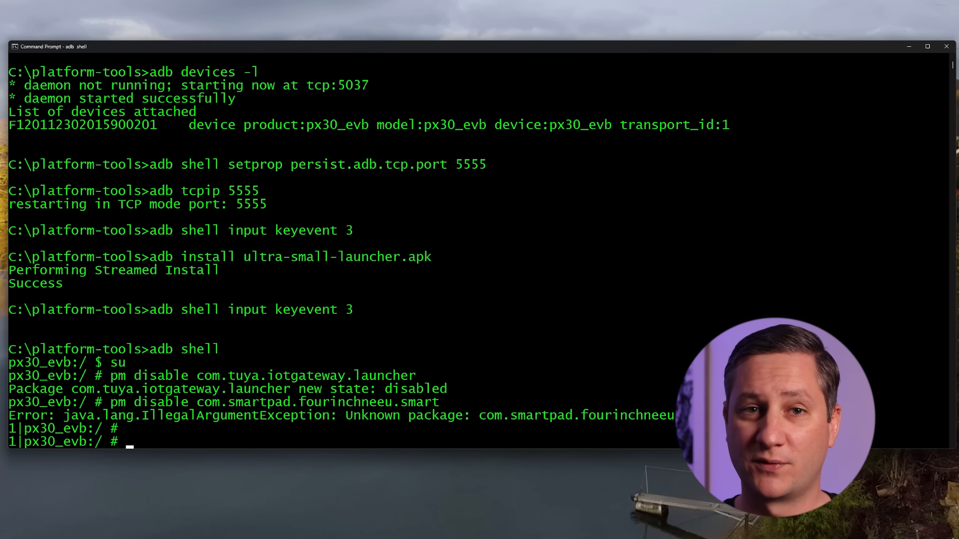
- Exit the shell and cd into /sdcard/Download/xposed-v90-sdk27-arm64-beta3/ on the panel
type("exit")
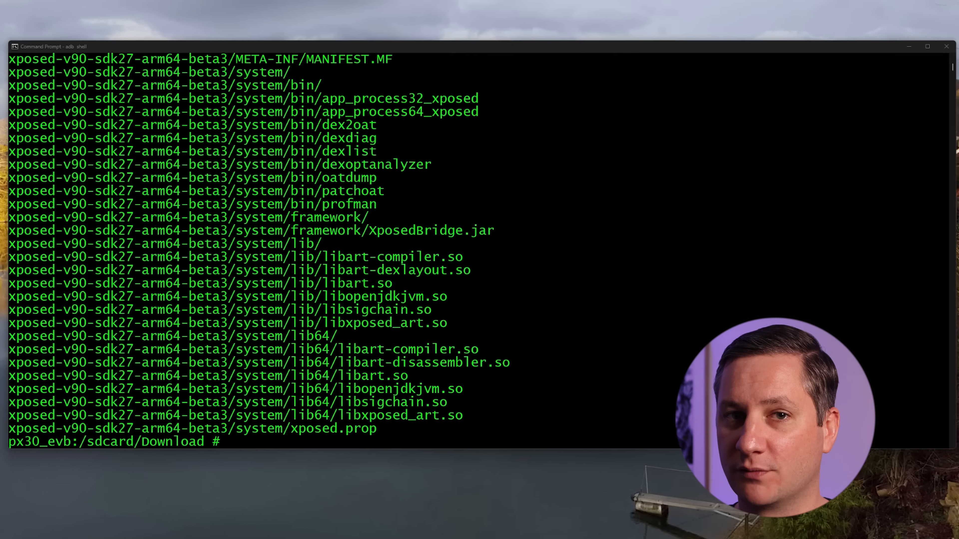
type("cd /sdcard/Download/xposed-v90-sdk27-arm64-beta3/")
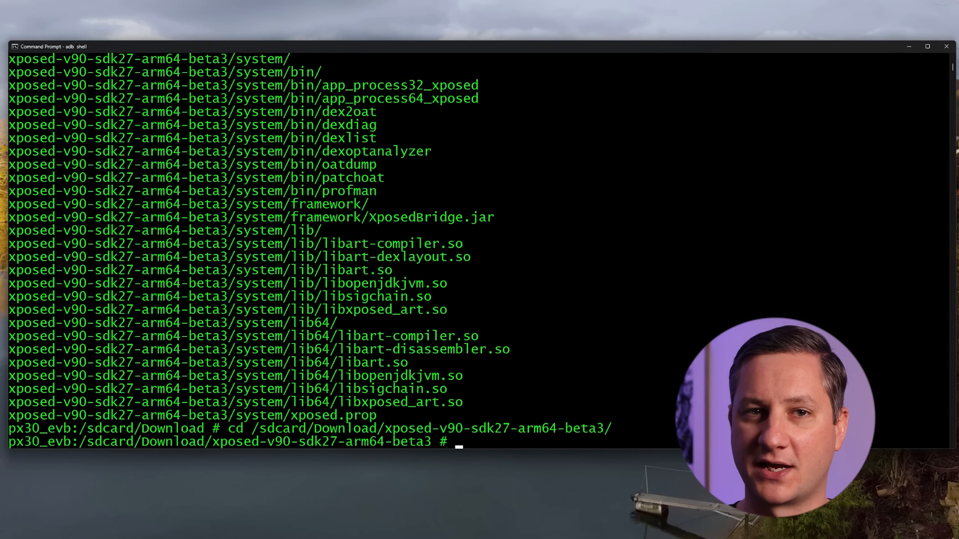